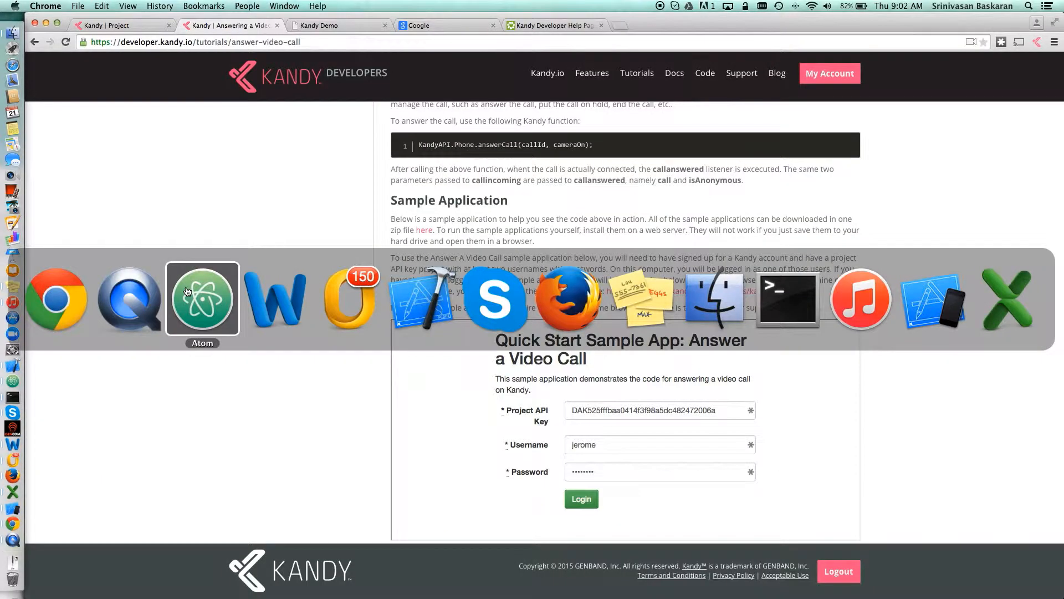
mouse_move(275, 298)
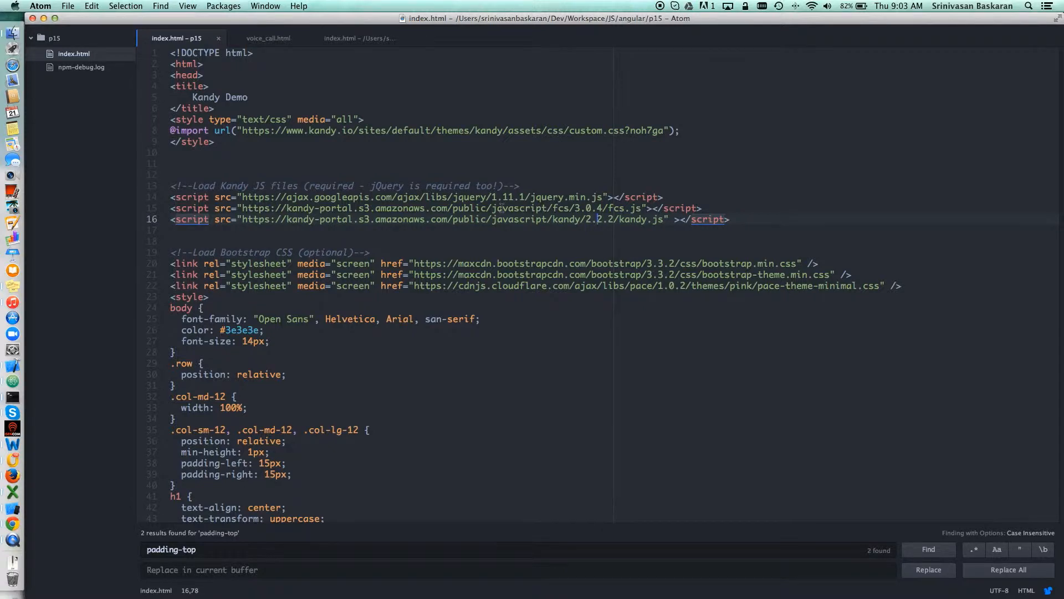
- Scroll to the KandyAPI.Phone.setup block and highlight its login and call listener registrations
scroll("down", 3)
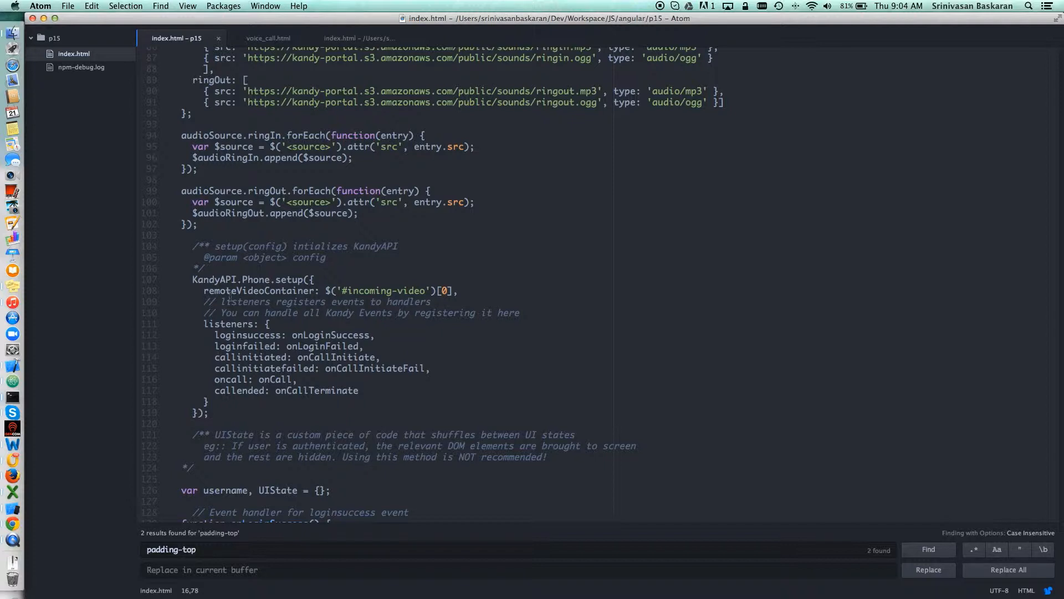
left_click(203, 291)
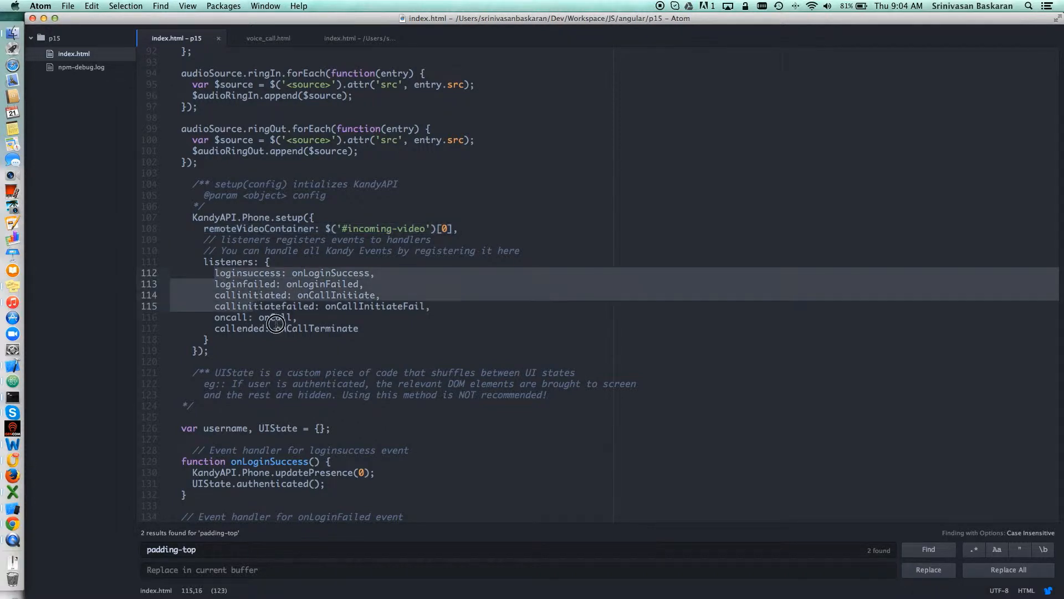
- Scroll past the login handlers to the UIState functions and the makeCall initiate-call handler
scroll("down", 3)
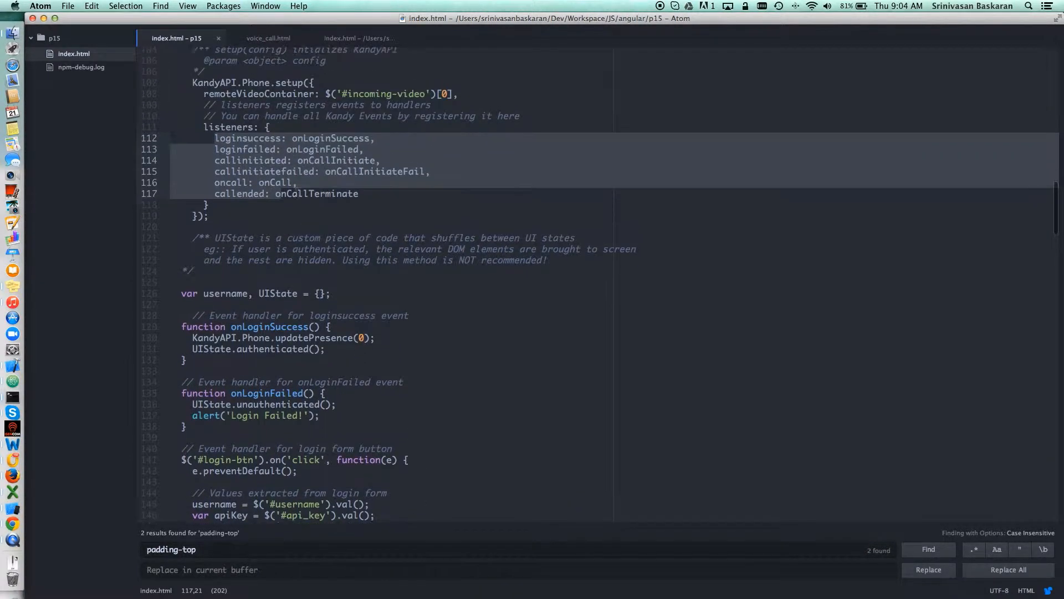
scroll("down", 3)
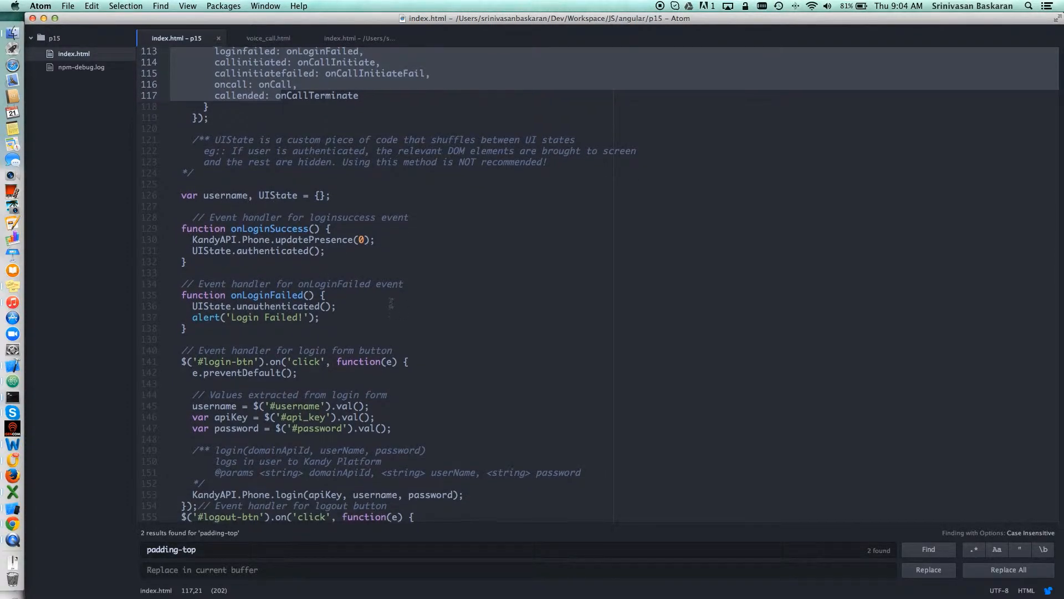
scroll("down", 3)
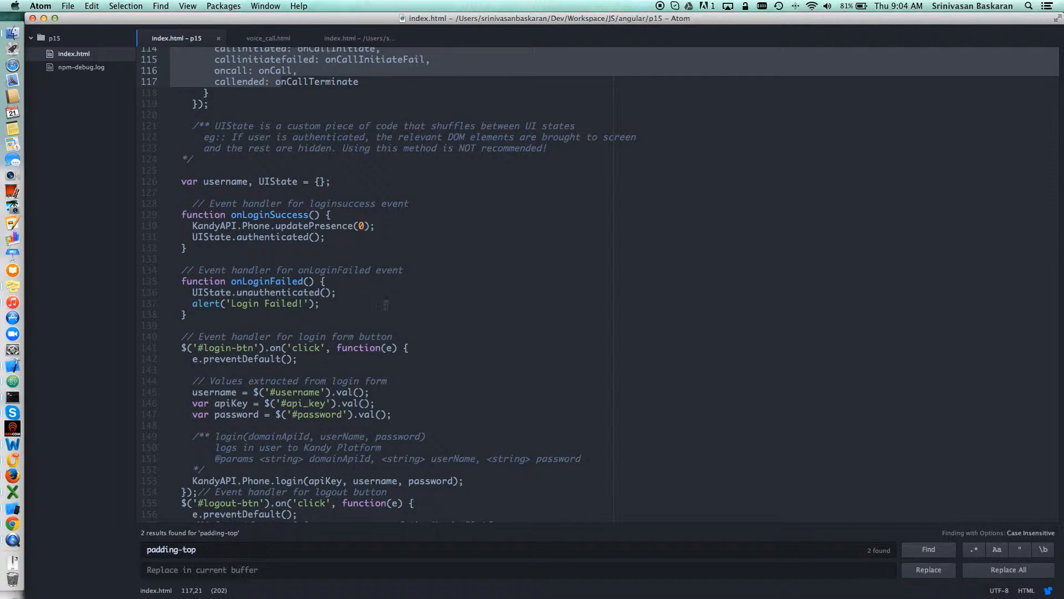
scroll("down", 3)
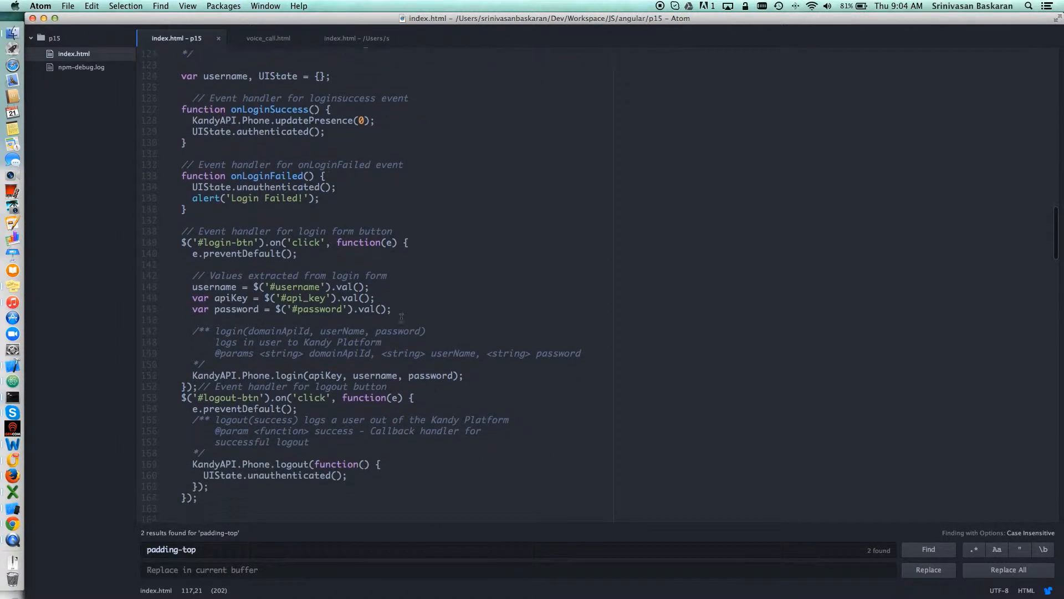
scroll("down", 3)
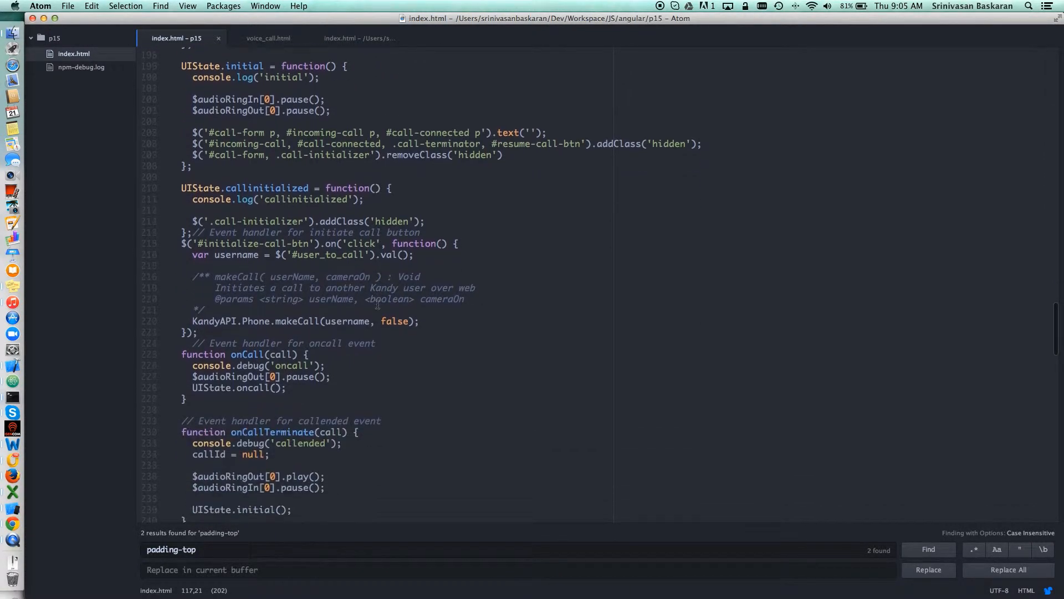
- Glance at the Chrome tutorial, then scroll index.html down to the hold, resume and end call handlers
scroll("down", 3)
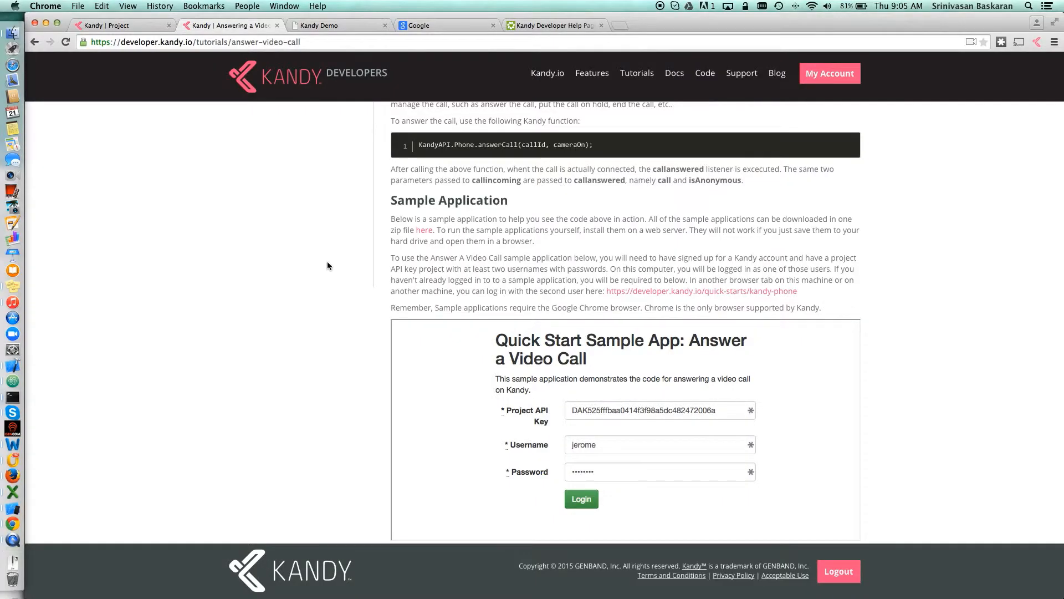
left_click(318, 25)
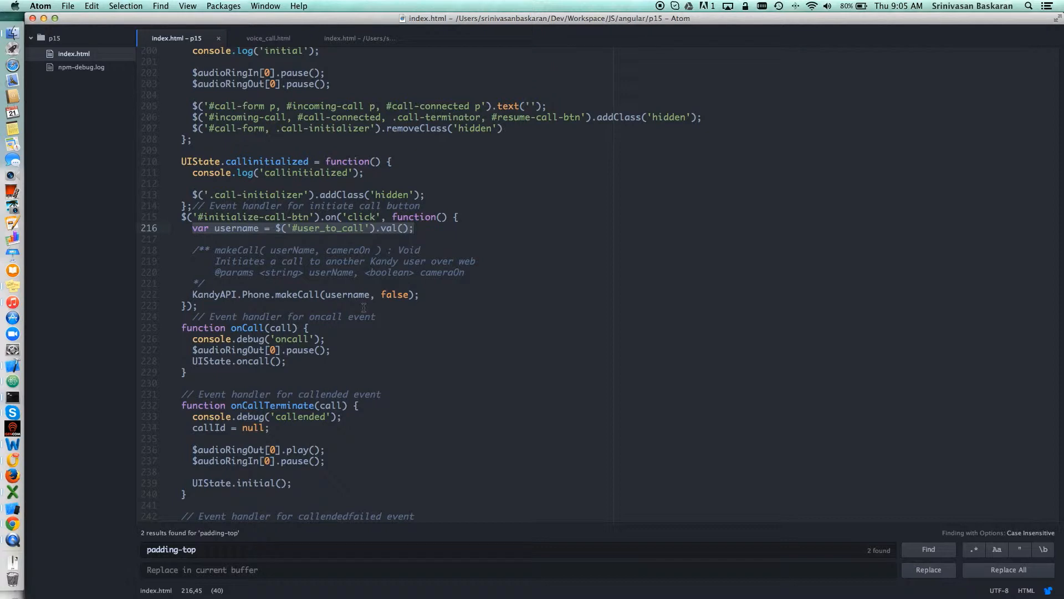
scroll("down", 3)
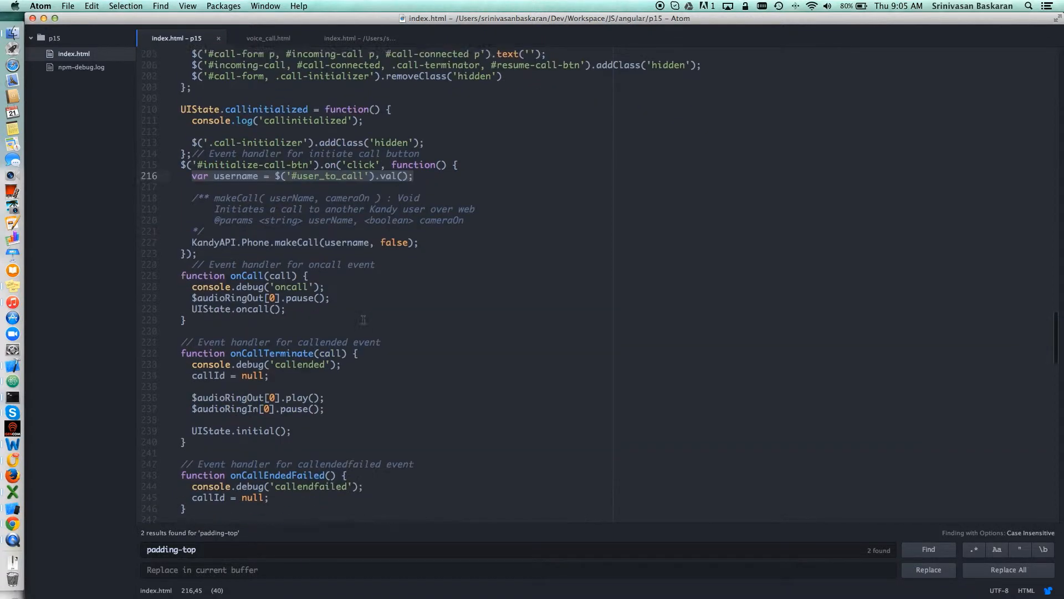
scroll("down", 3)
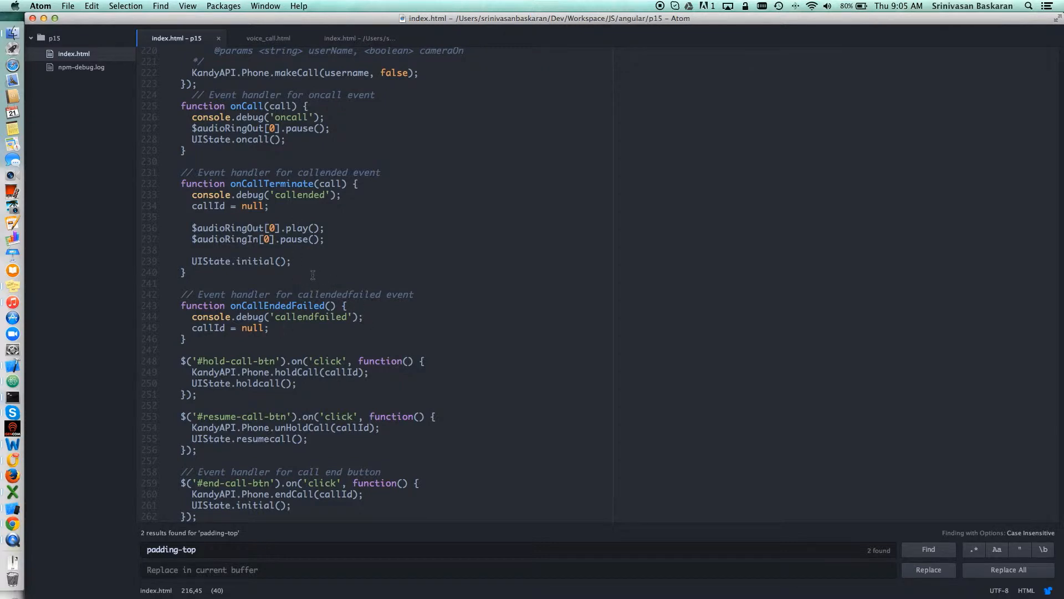
scroll("down", 3)
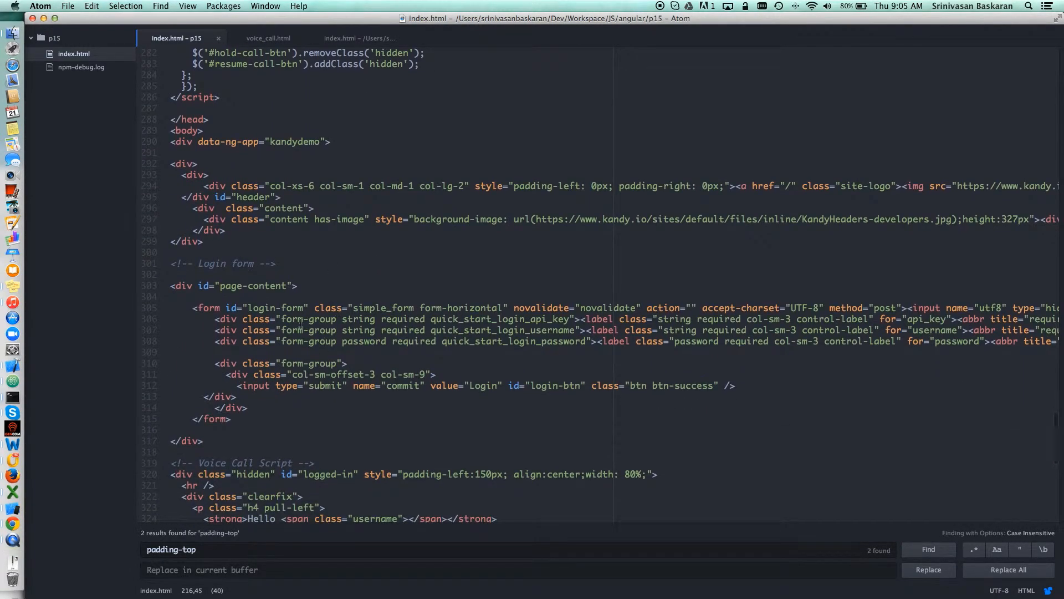
- Point out the login-form tag markup on line 305 of the HTML body
left_click(342, 320)
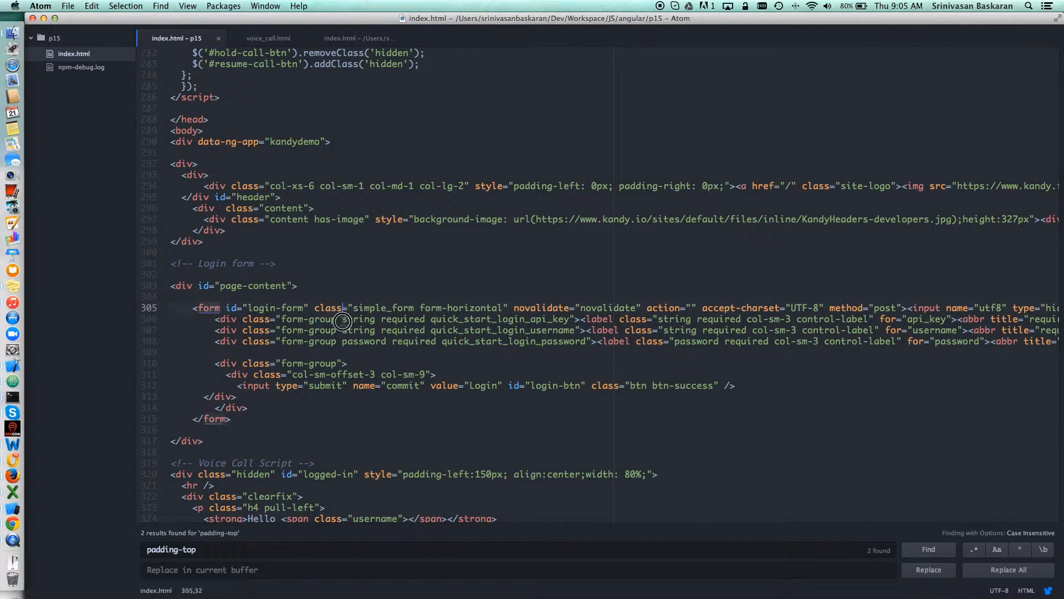
double_click(278, 308)
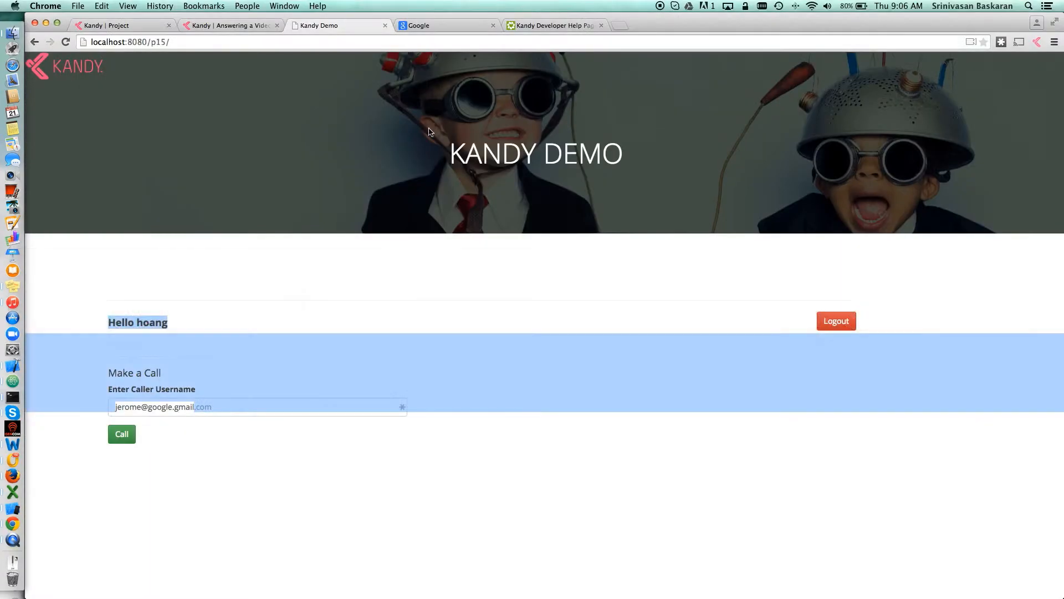
- Switch to the Kandy developer portal and browse its Code samples listing
left_click(550, 25)
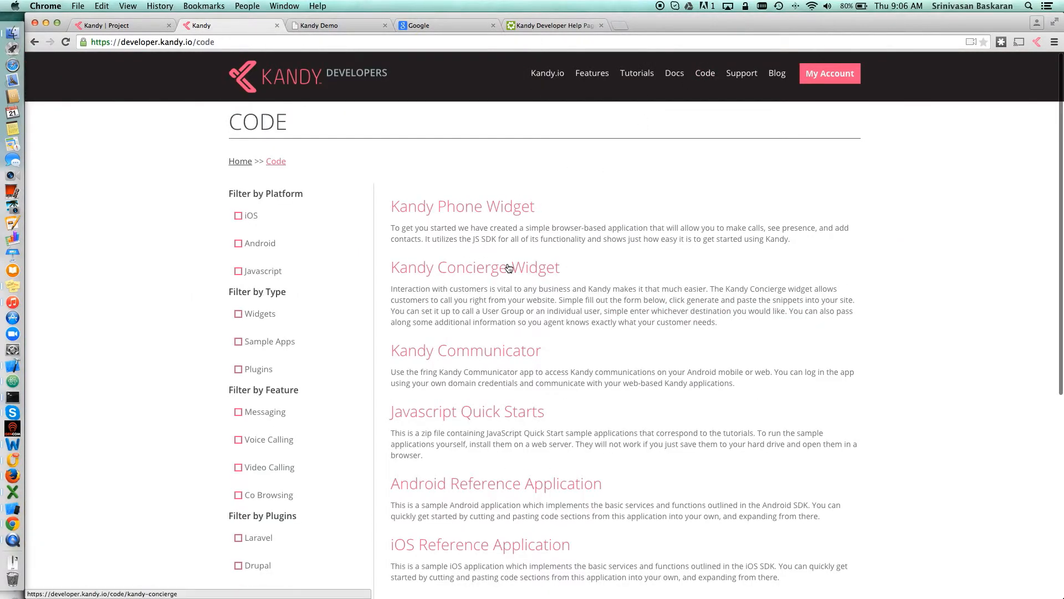
scroll("down", 3)
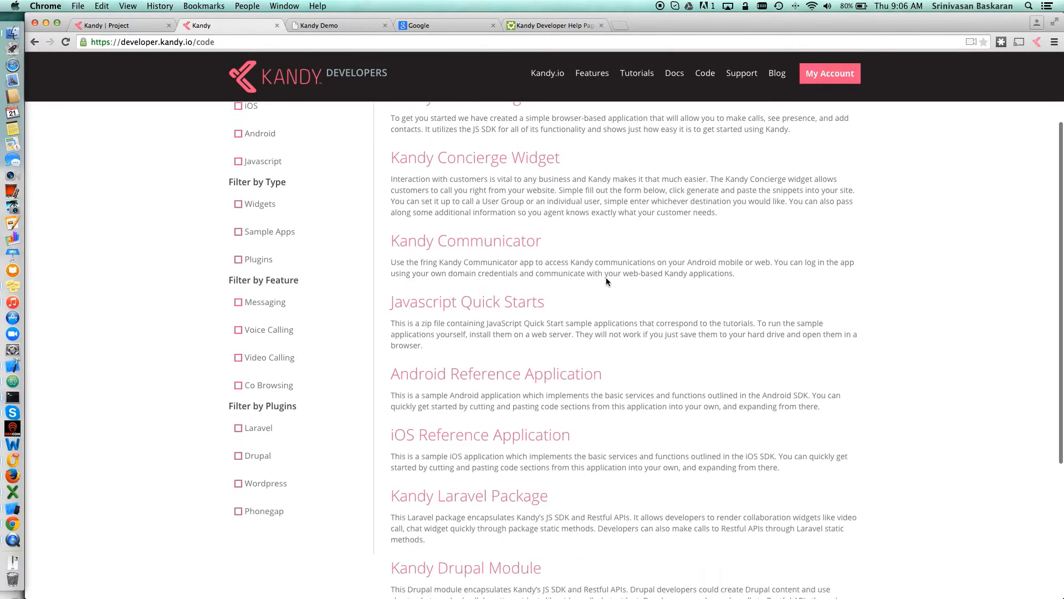
scroll("up", 3)
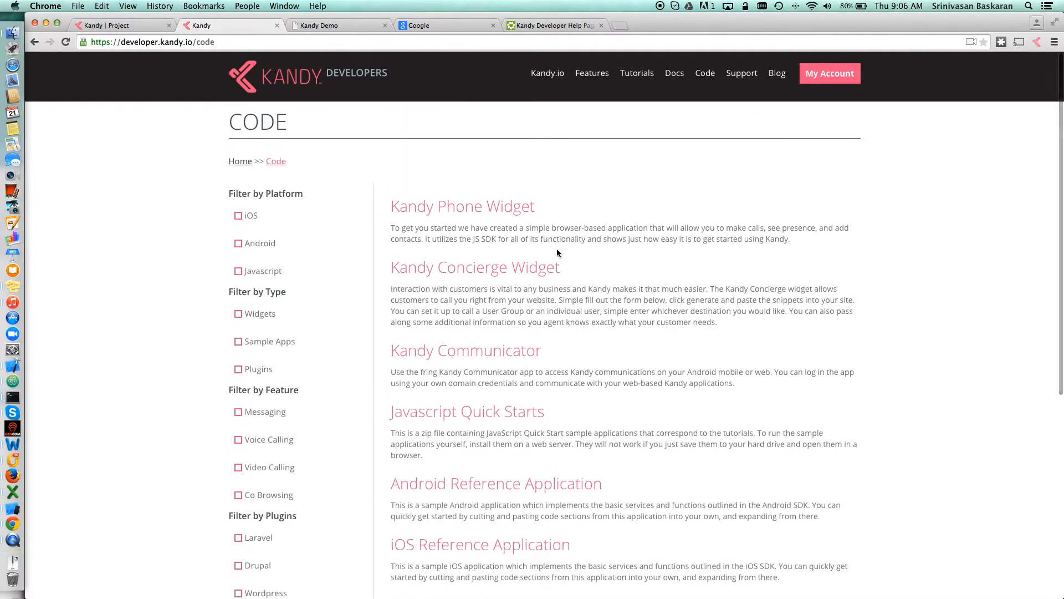
mouse_move(272, 274)
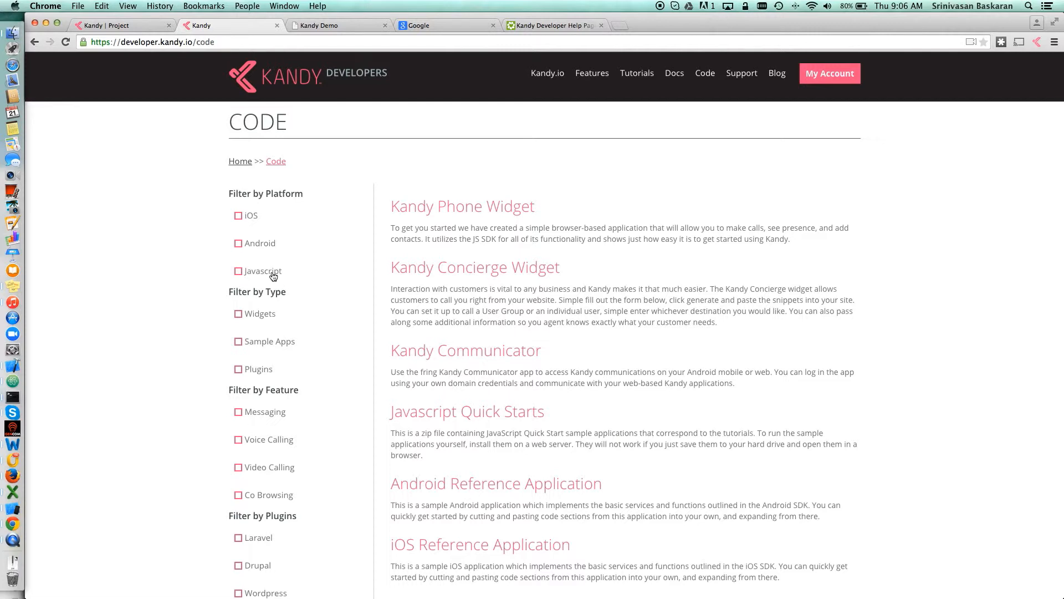
scroll("down", 3)
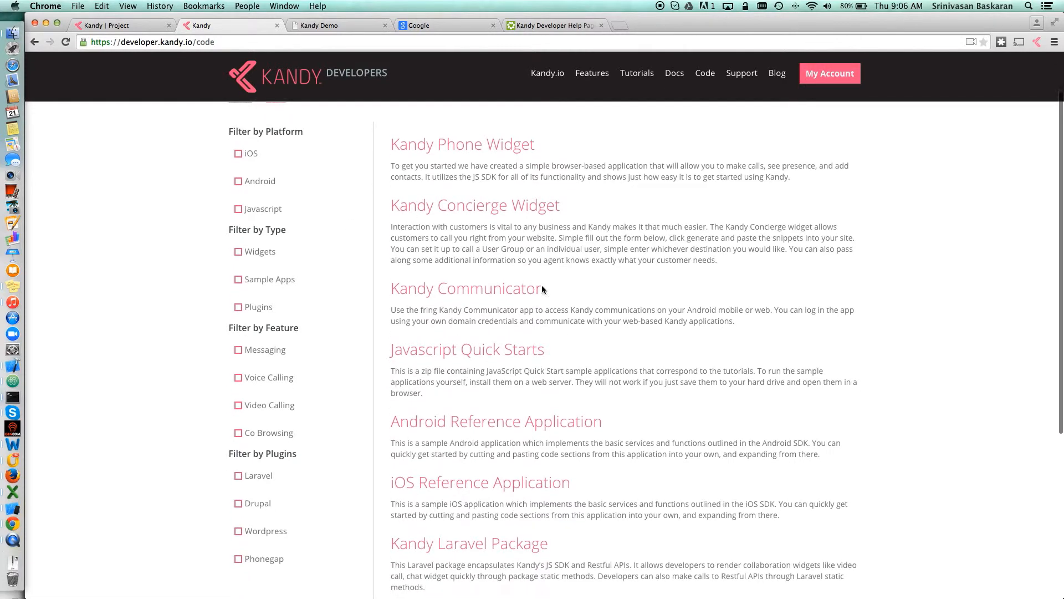
- Visit Javascript Quick Starts, return to Code, and filter samples to the iOS platform
left_click(467, 349)
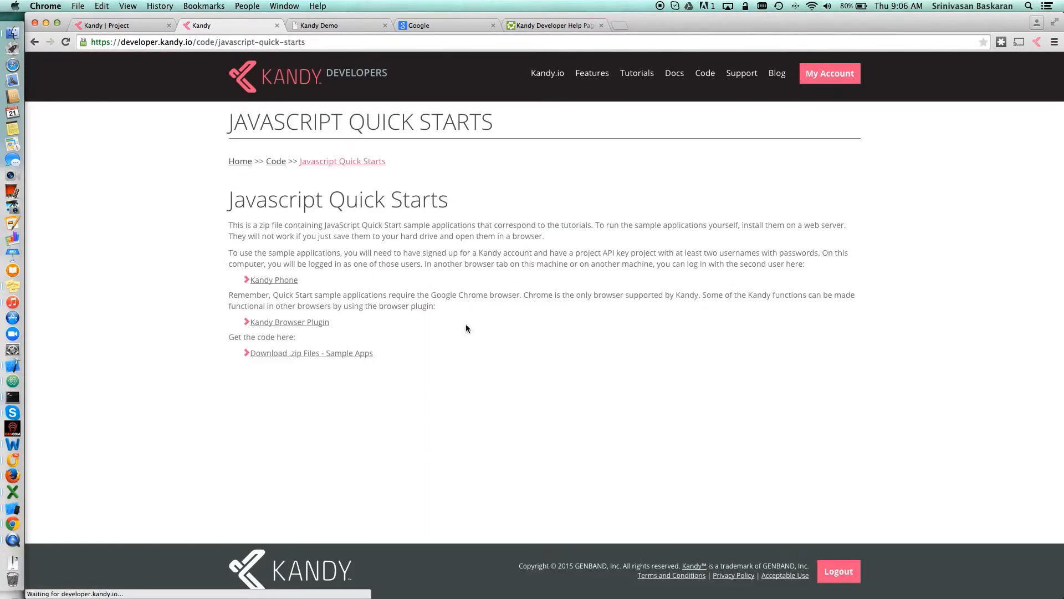
left_click(311, 353)
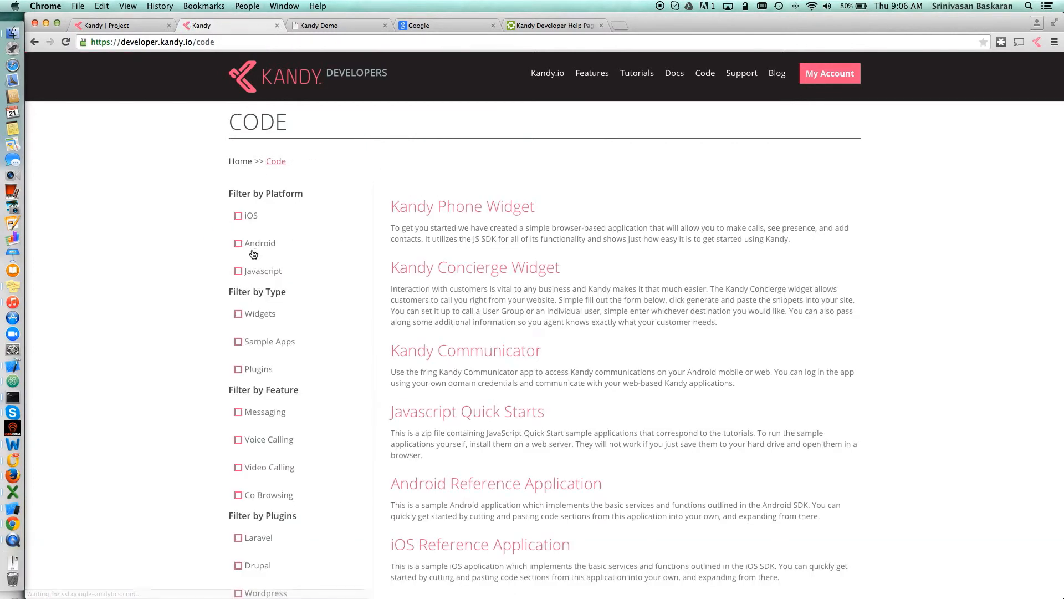
left_click(238, 216)
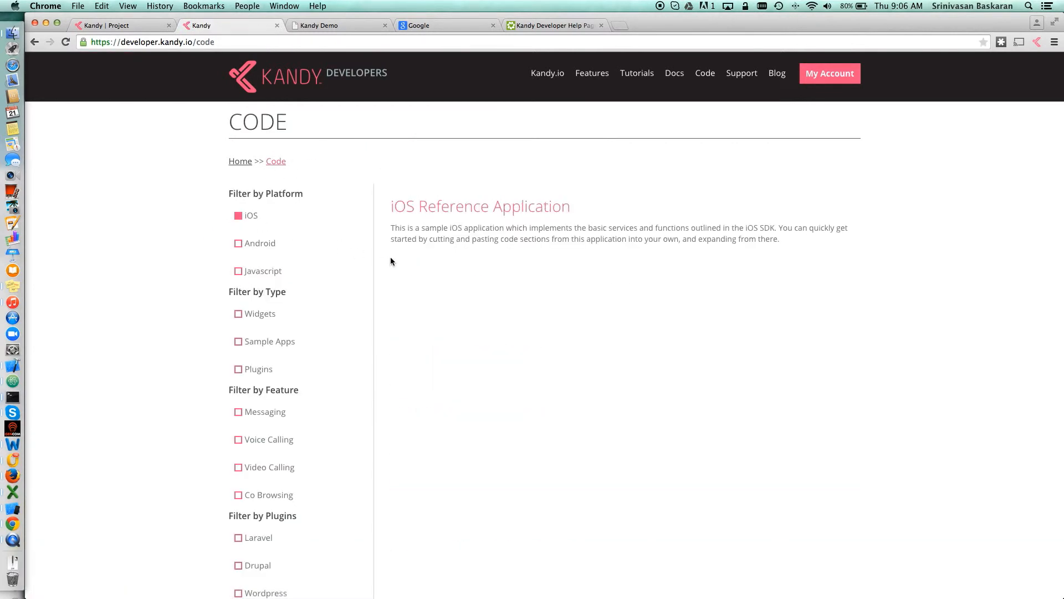
scroll("down", 3)
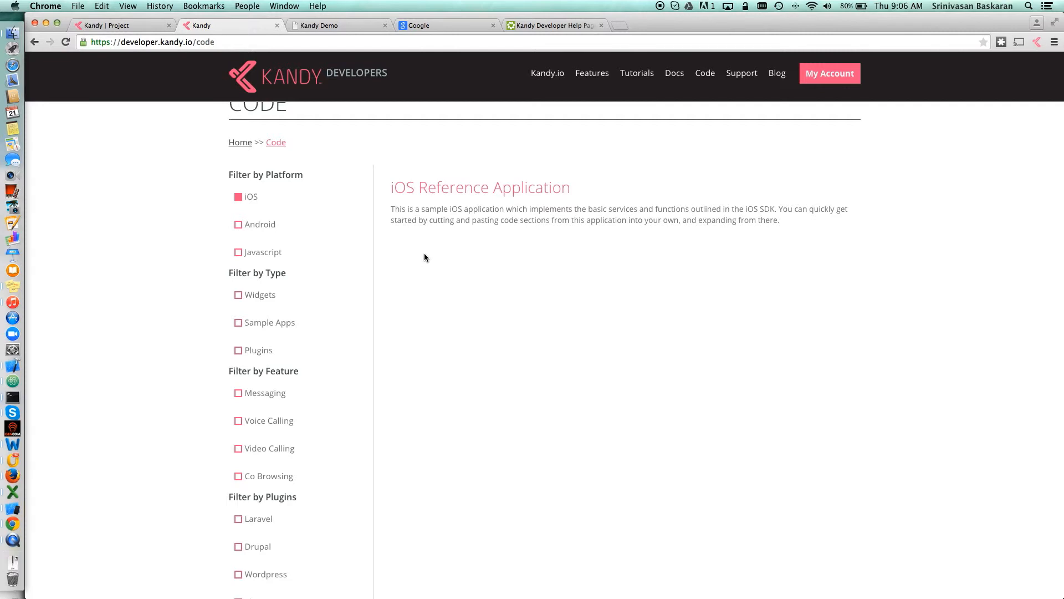
mouse_move(418, 257)
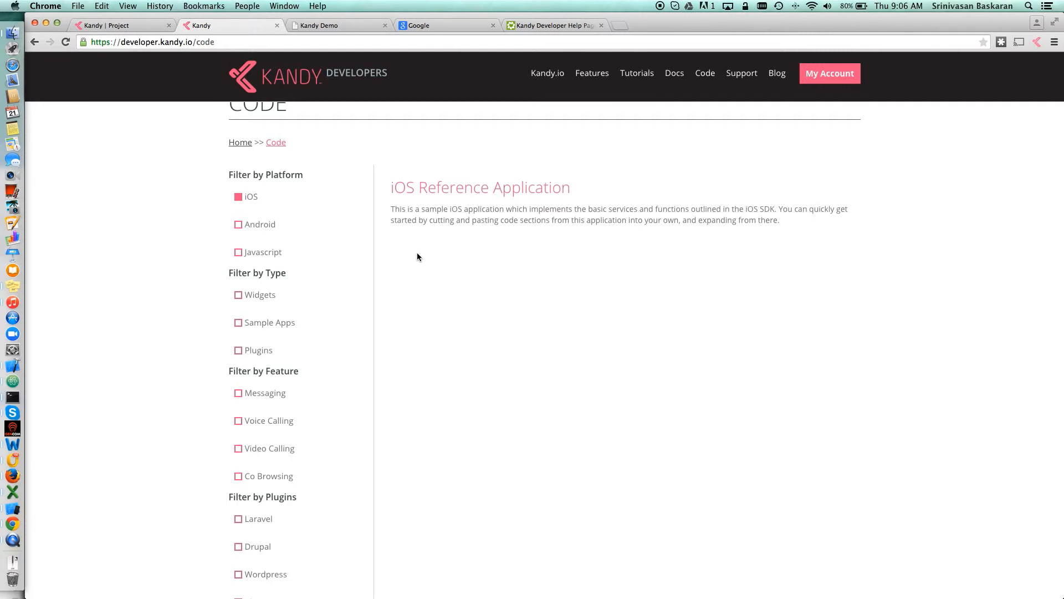